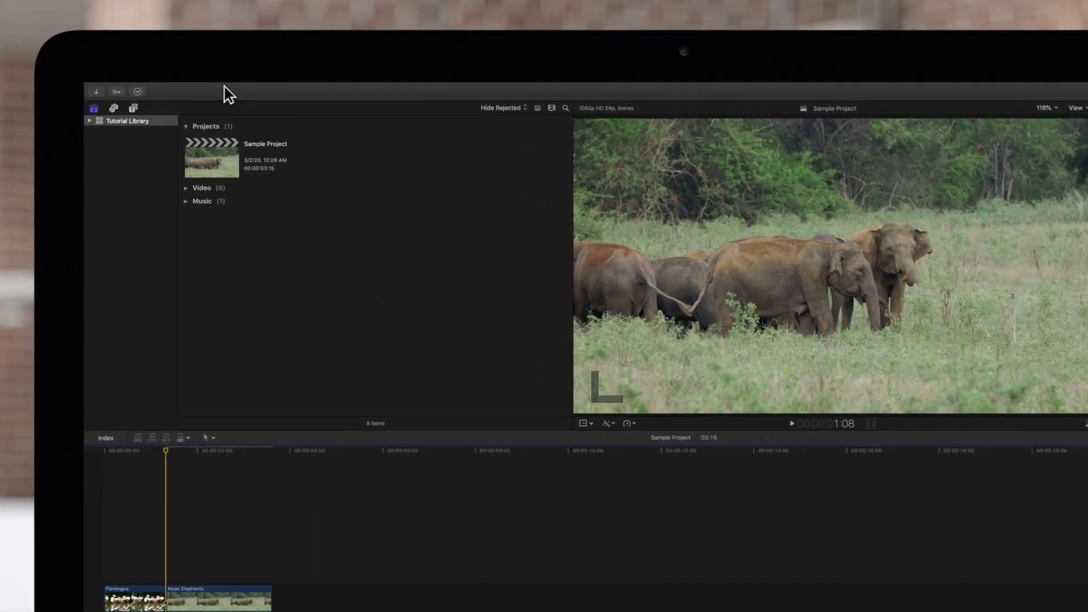
Insert a gap clip at the playhead via Edit > Insert Generator > Gap.
left_click(200, 92)
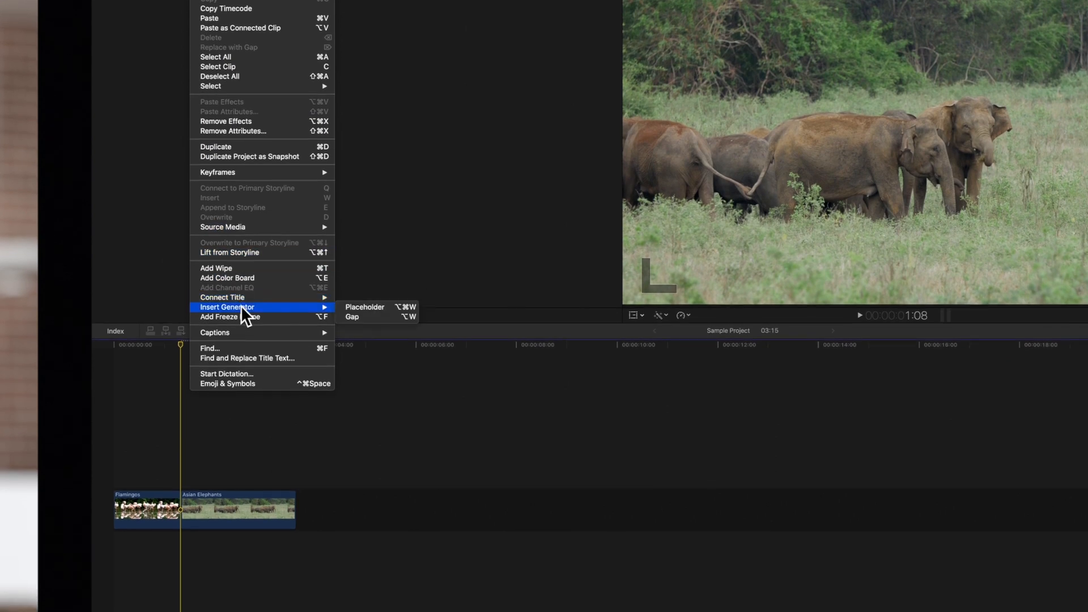
mouse_move(357, 316)
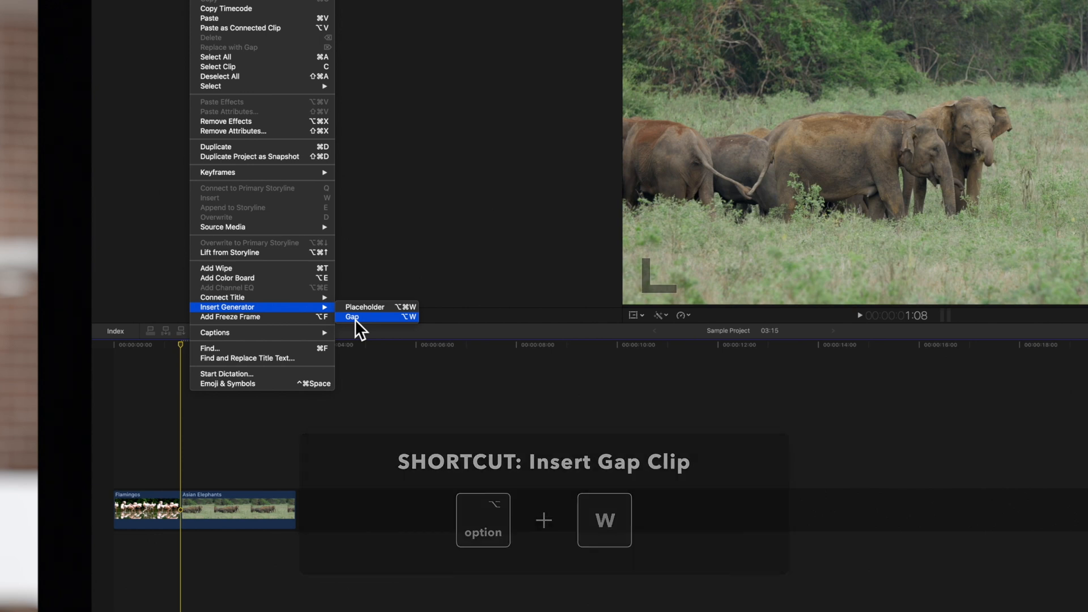
left_click(352, 317)
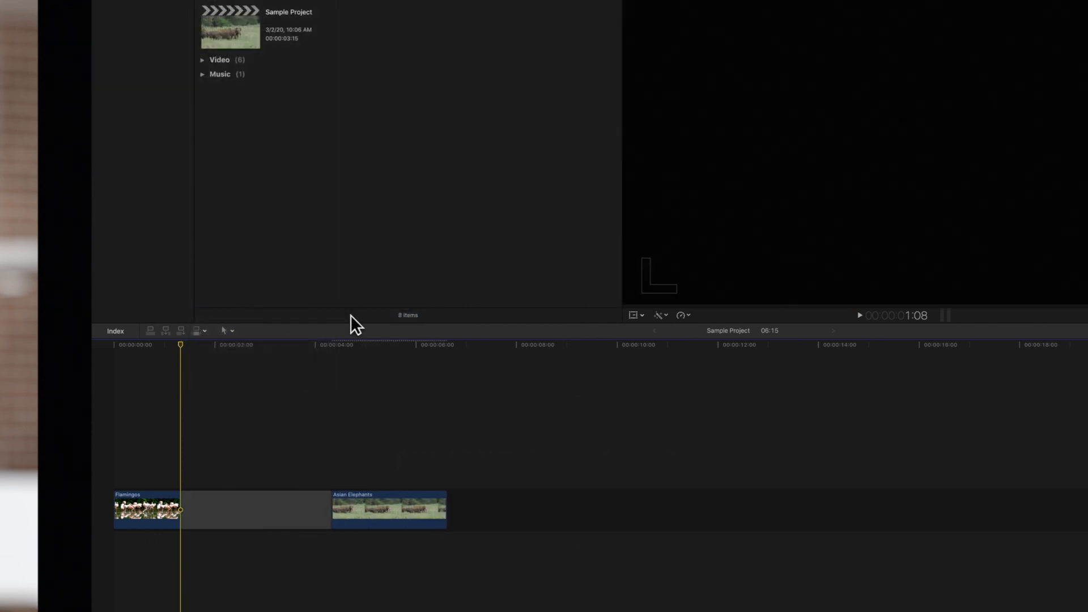
Trim the gap clip's end to a 5:13 project and park the playhead at the end.
left_click(254, 526)
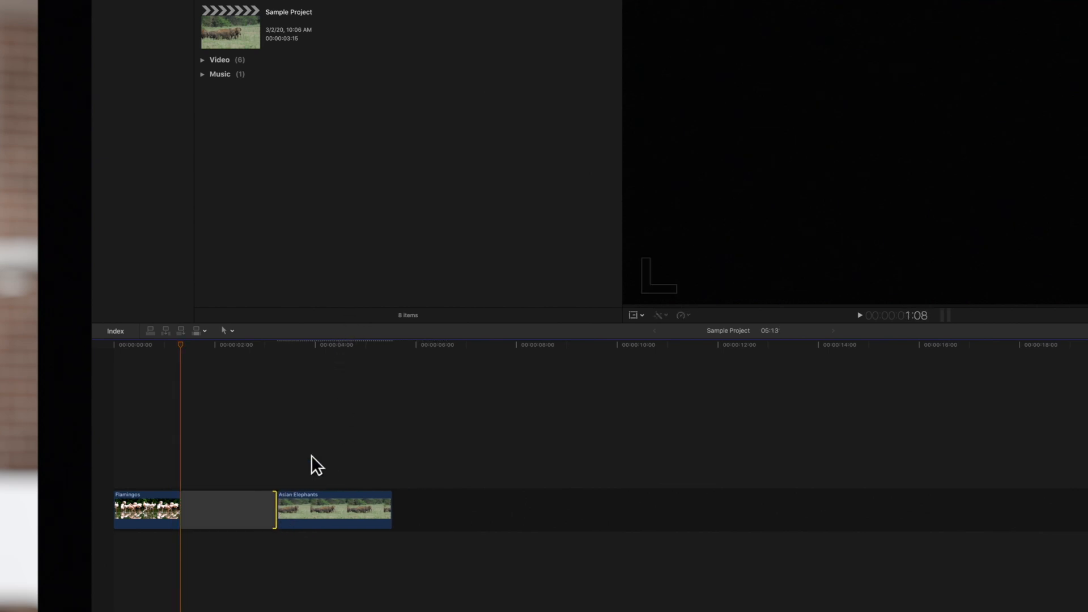
mouse_move(360, 407)
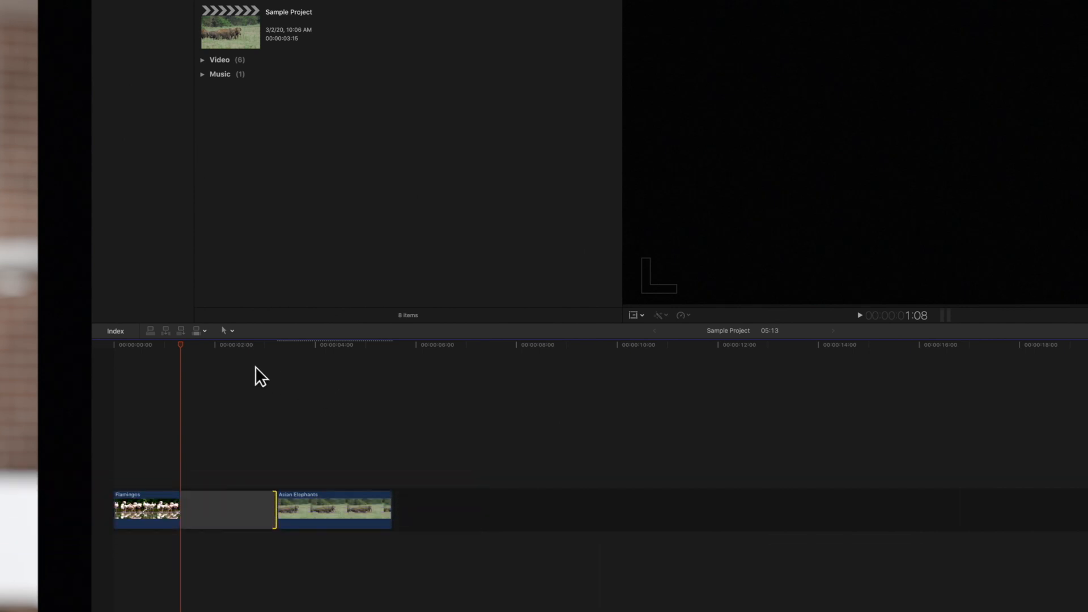
left_click(370, 346)
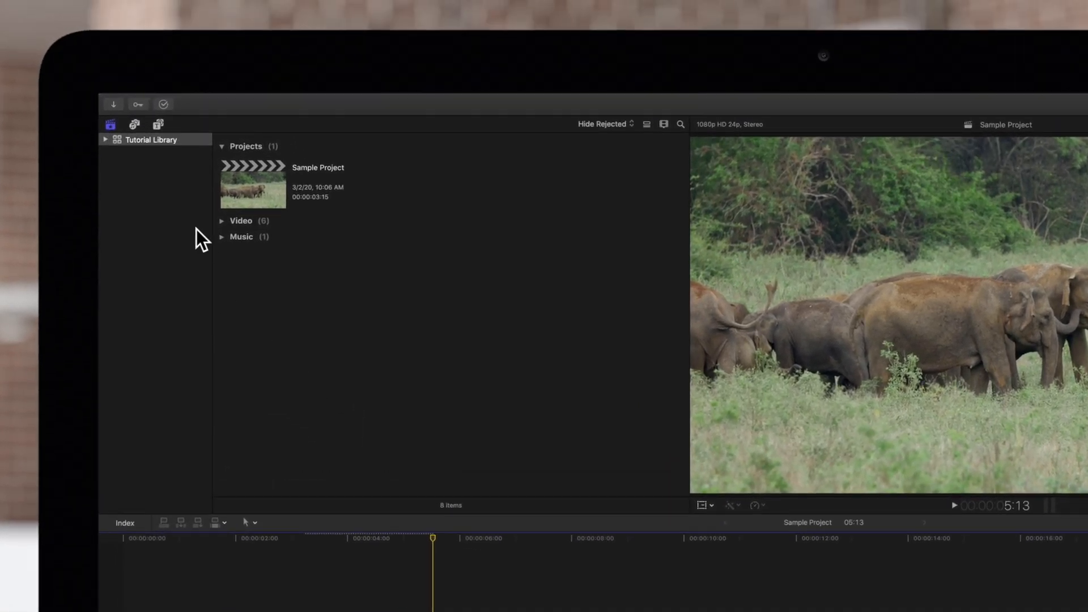
Show the Elements generators (Counting, Placeholder, Shapes, Timecode) in the Titles and Generators sidebar.
left_click(159, 126)
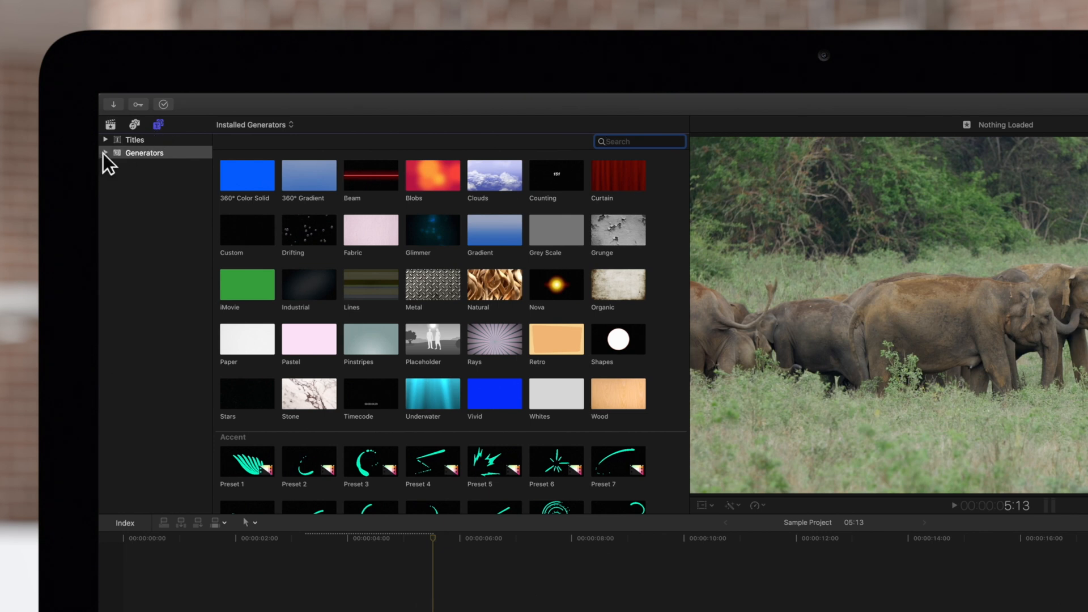
left_click(106, 153)
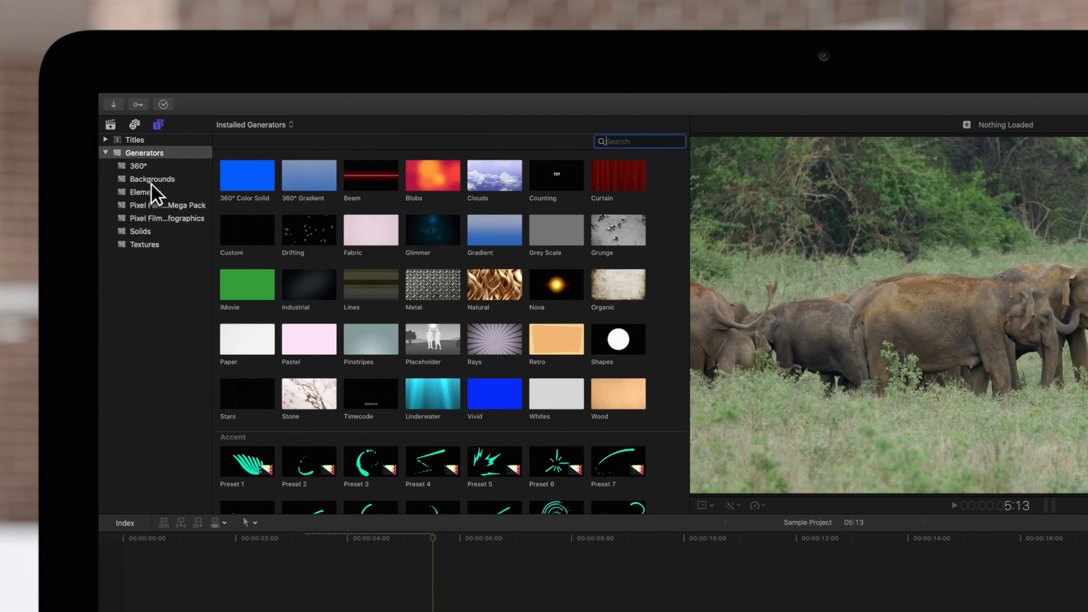
left_click(141, 193)
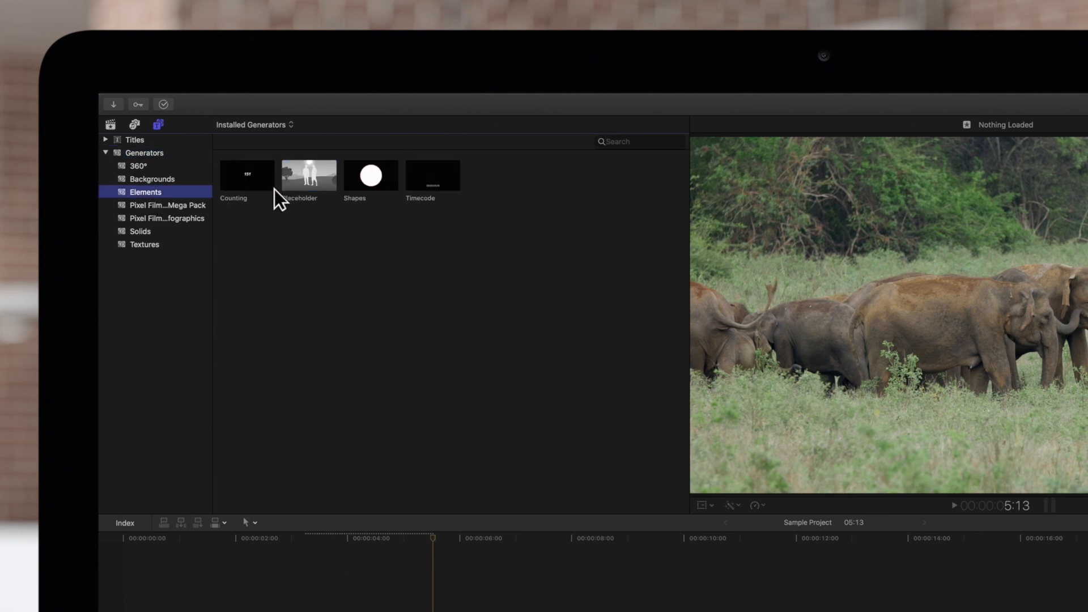
mouse_move(310, 204)
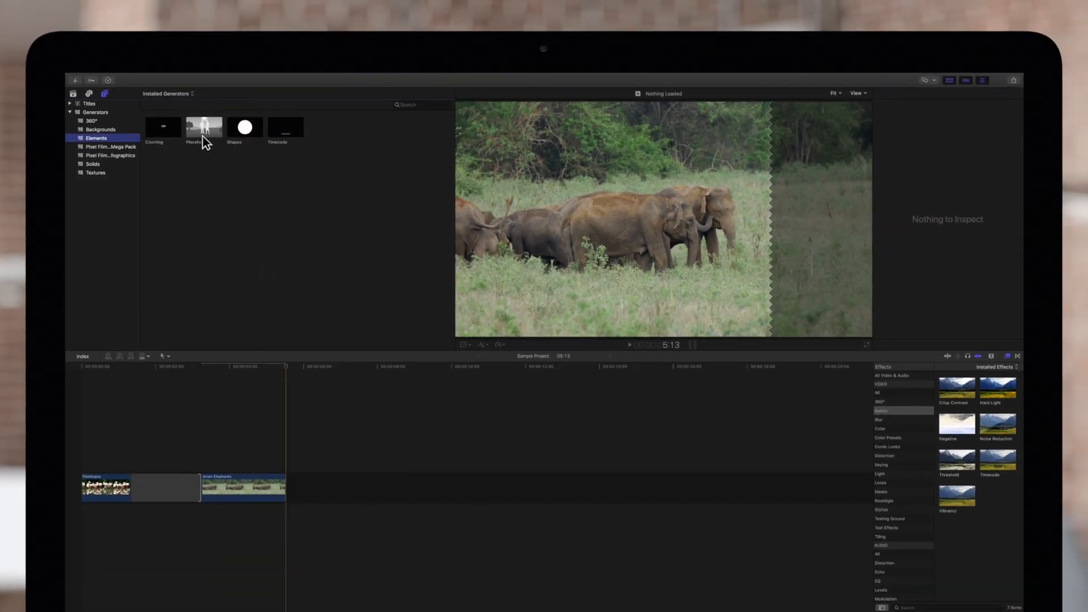
Append the Placeholder generator after the Asian Elephants clip, extending the project to 15:14.
left_click(203, 125)
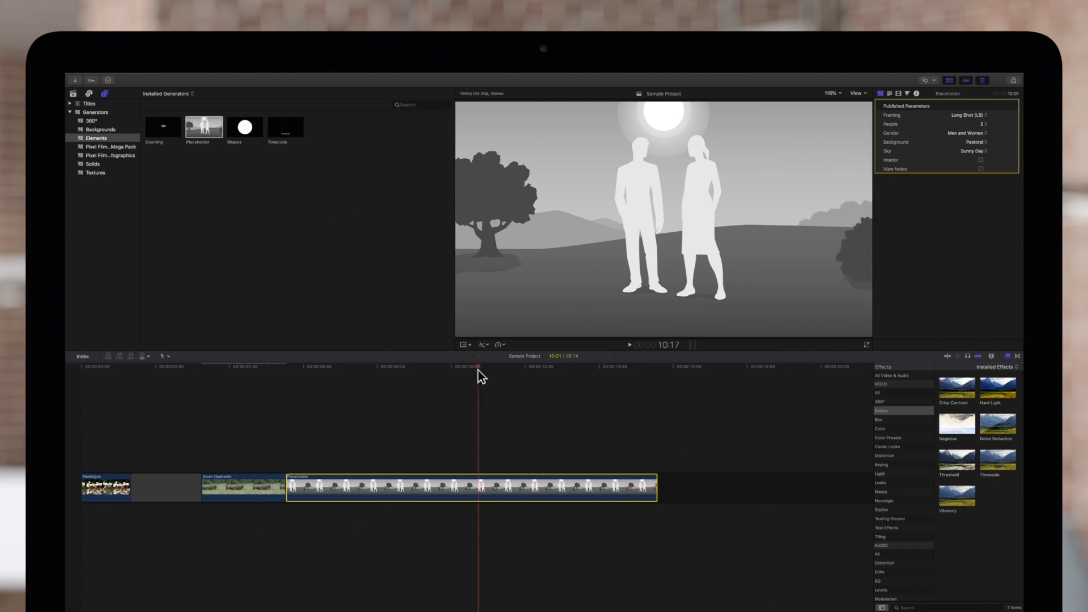
mouse_move(473, 396)
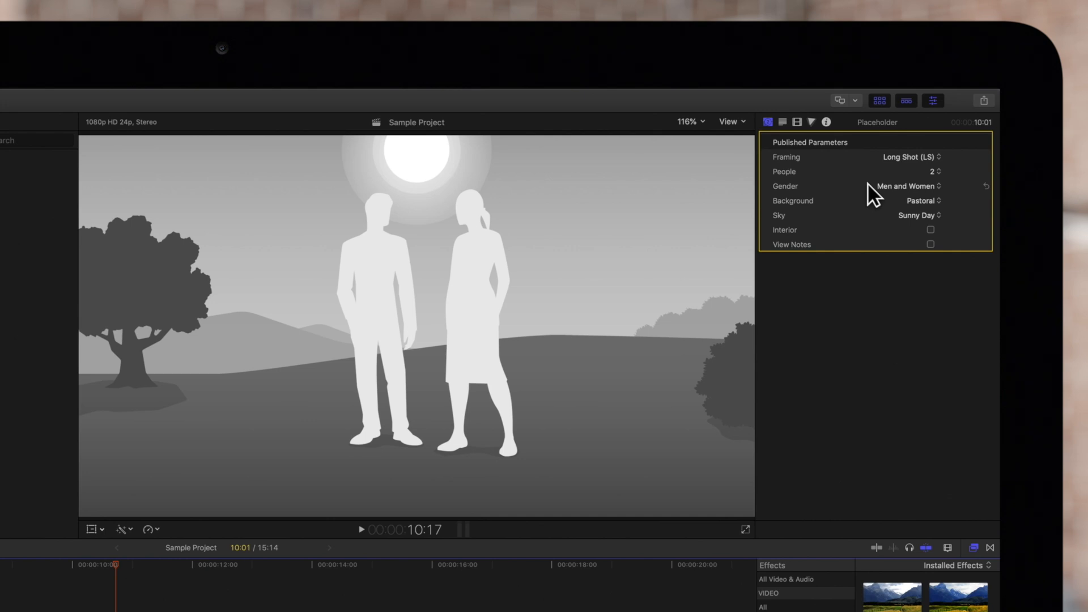
left_click(932, 101)
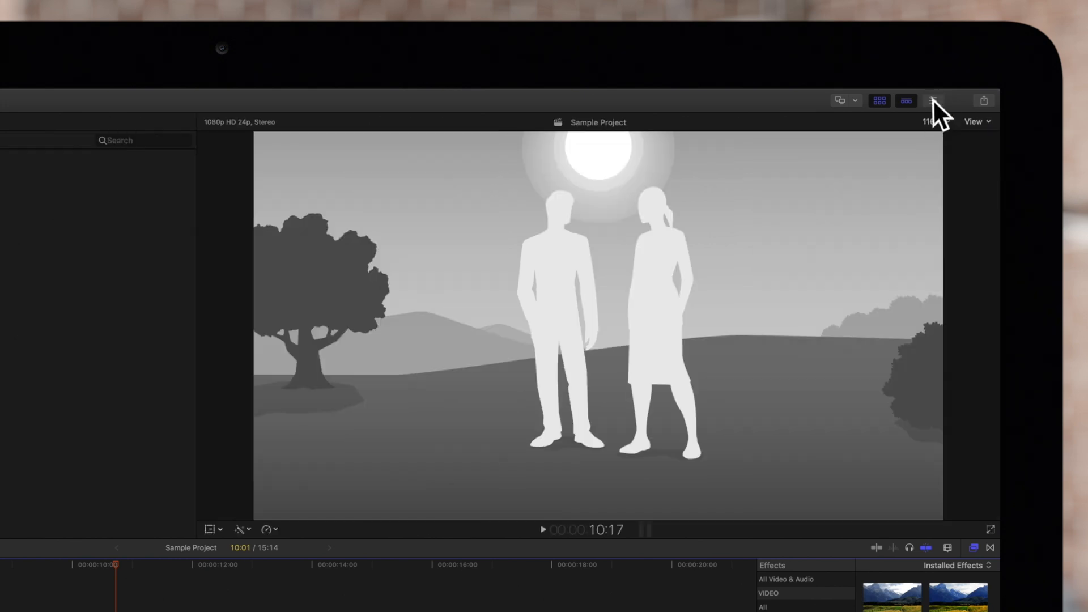
left_click(933, 100)
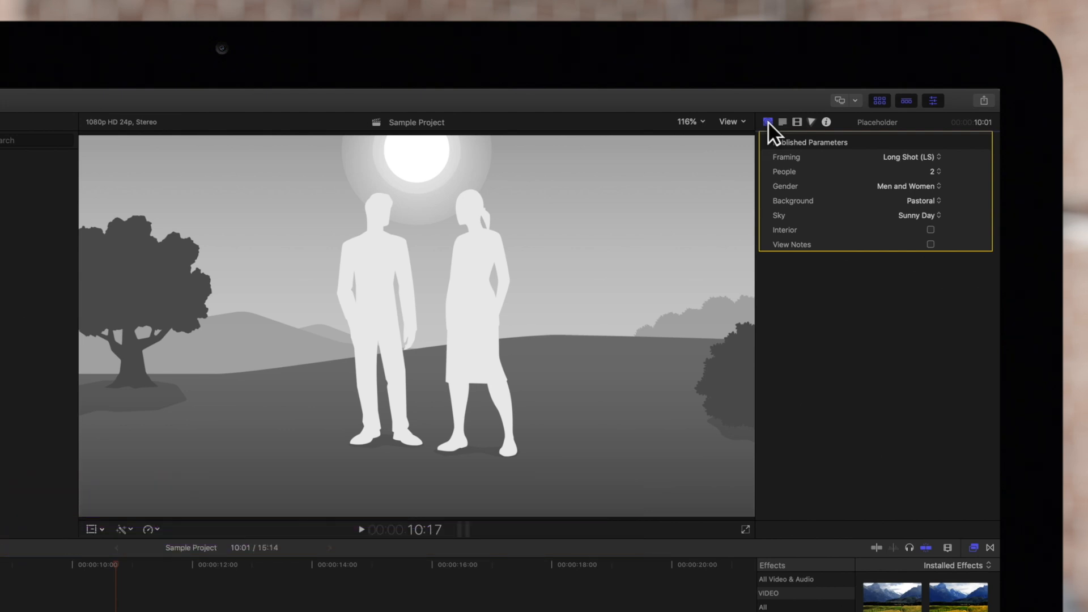
Try Medium Long Shot framing, then return the placeholder to Long Shot.
left_click(912, 157)
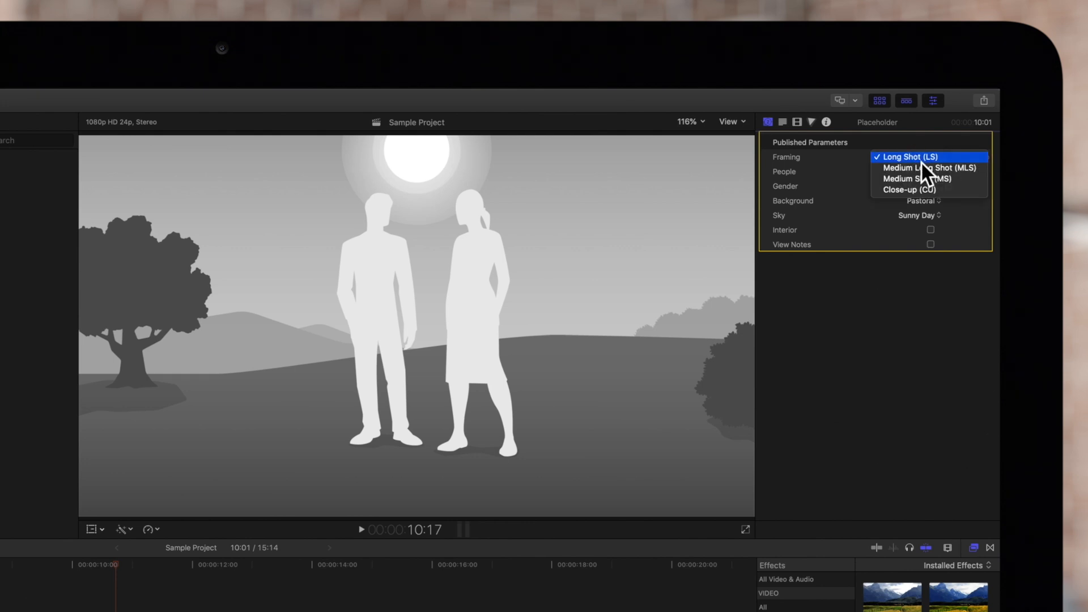
left_click(918, 168)
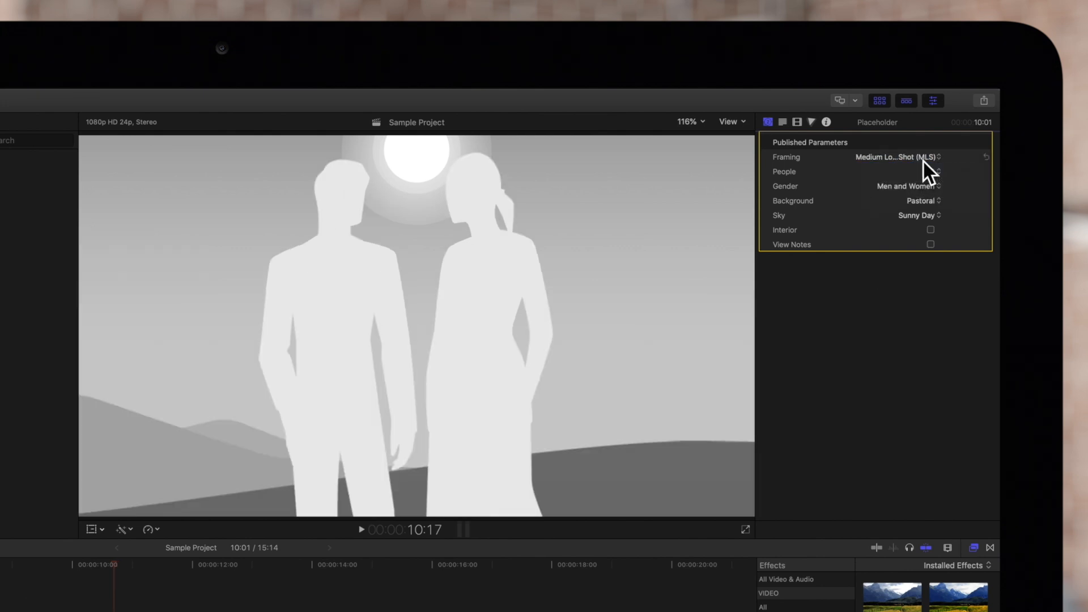
left_click(923, 158)
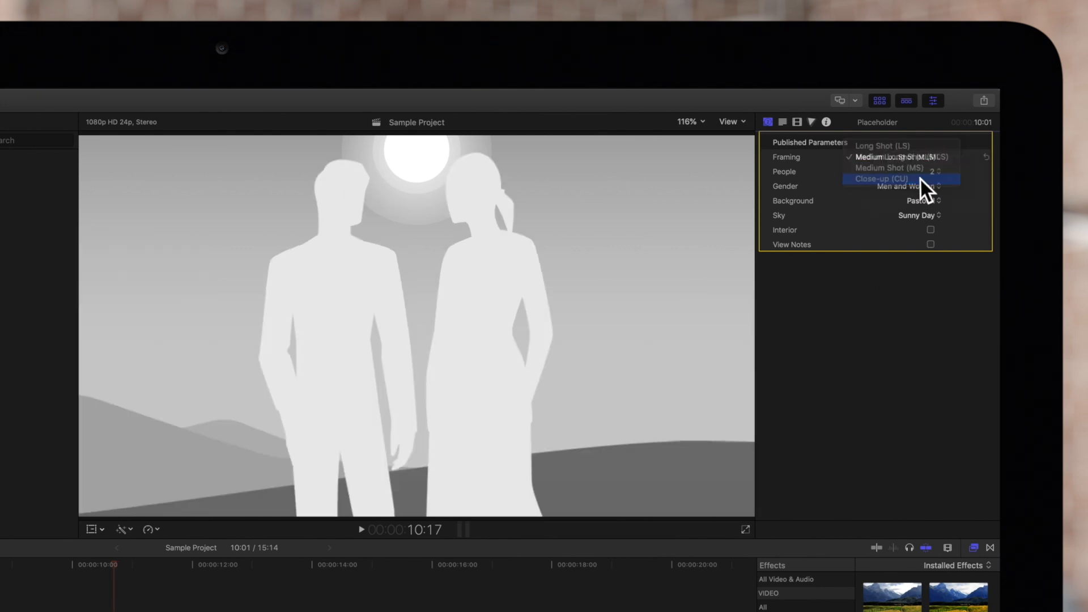
left_click(876, 179)
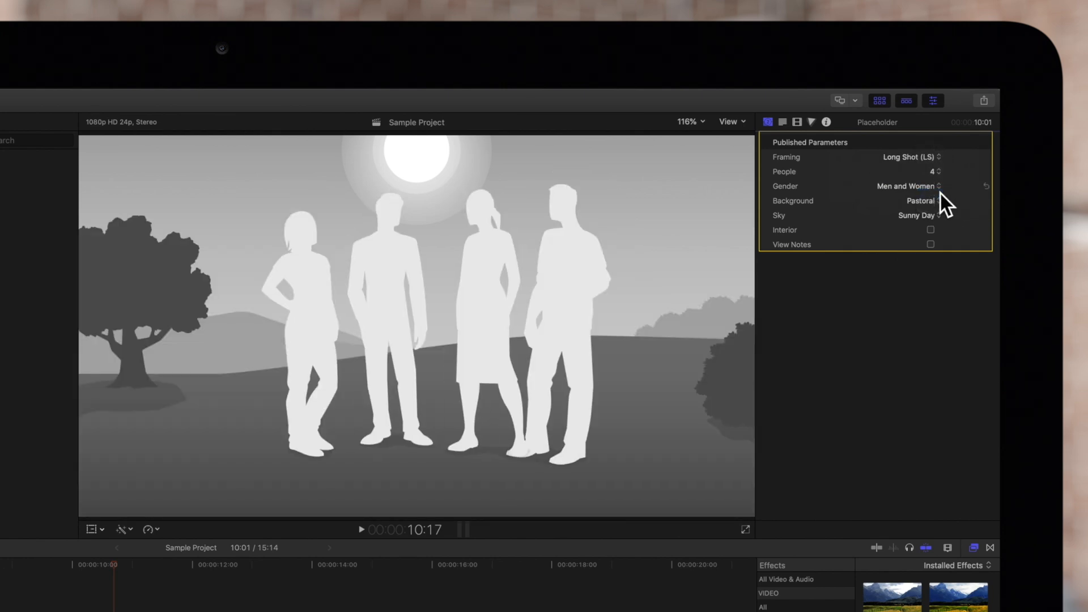
Change the background, make the scene an interior and turn on View Notes.
left_click(919, 201)
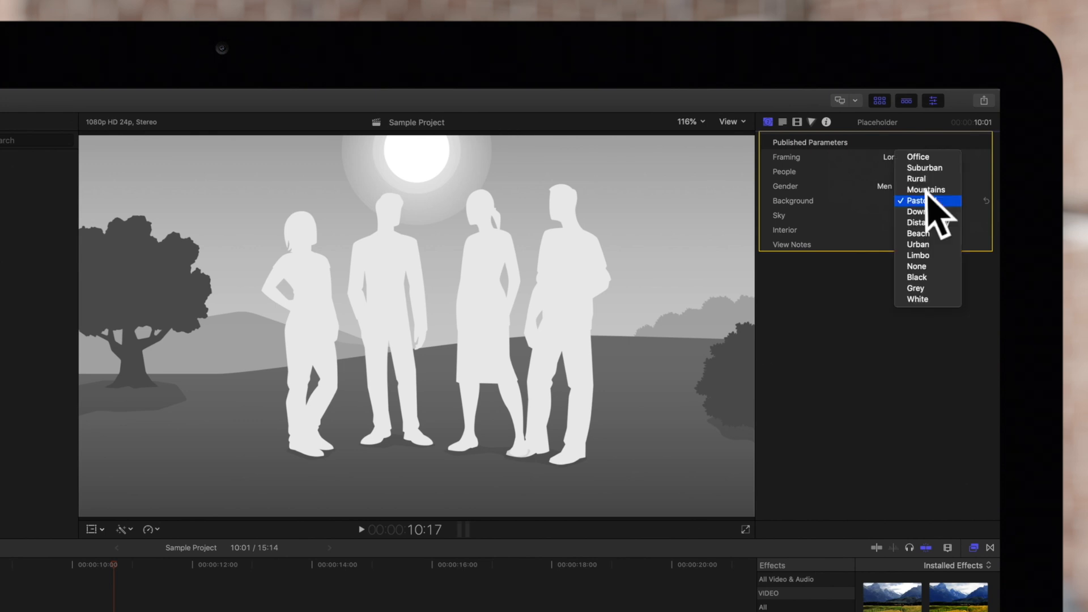
left_click(918, 211)
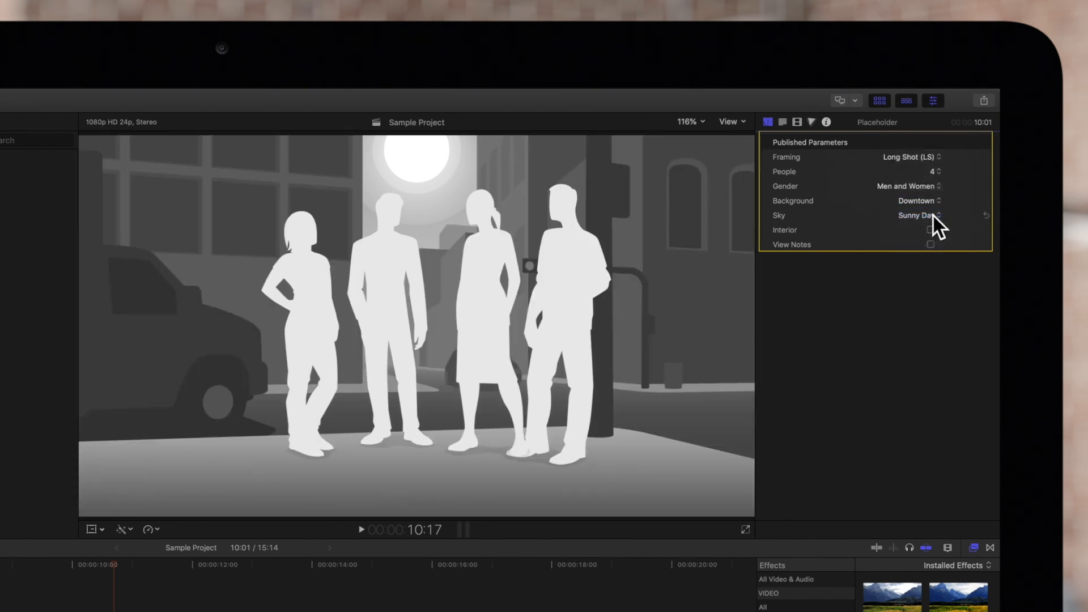
left_click(931, 229)
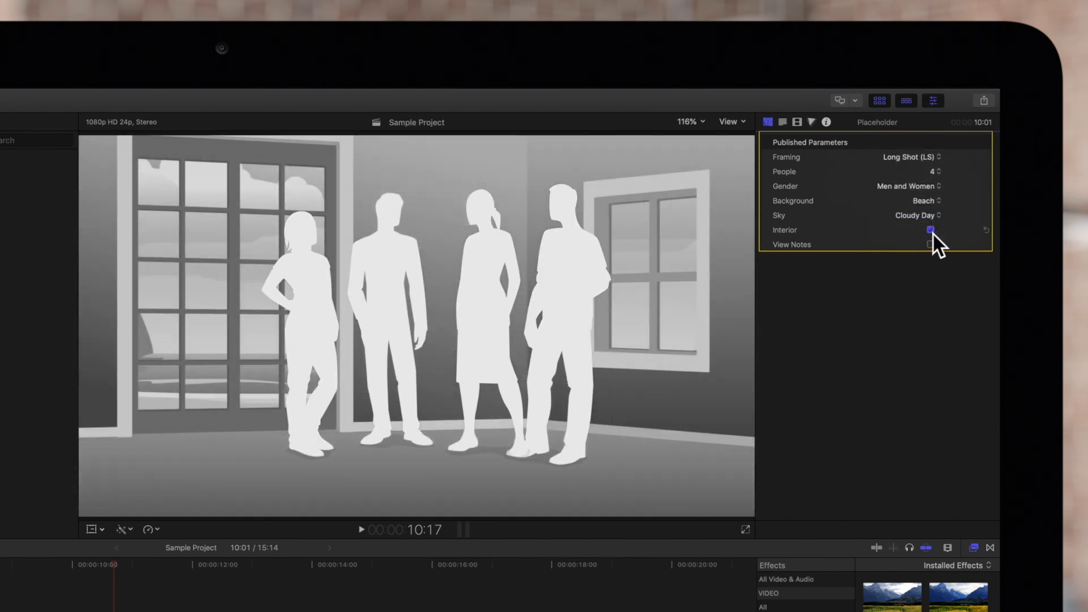
left_click(931, 244)
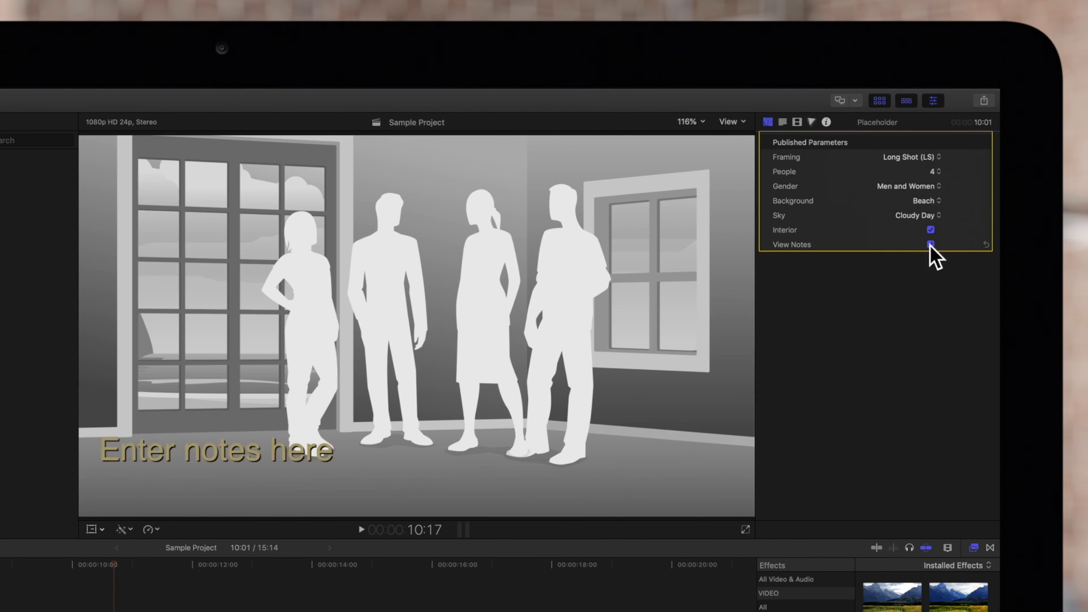
Replace the placeholder notes with 'Scene A: The friends'.
left_click(931, 244)
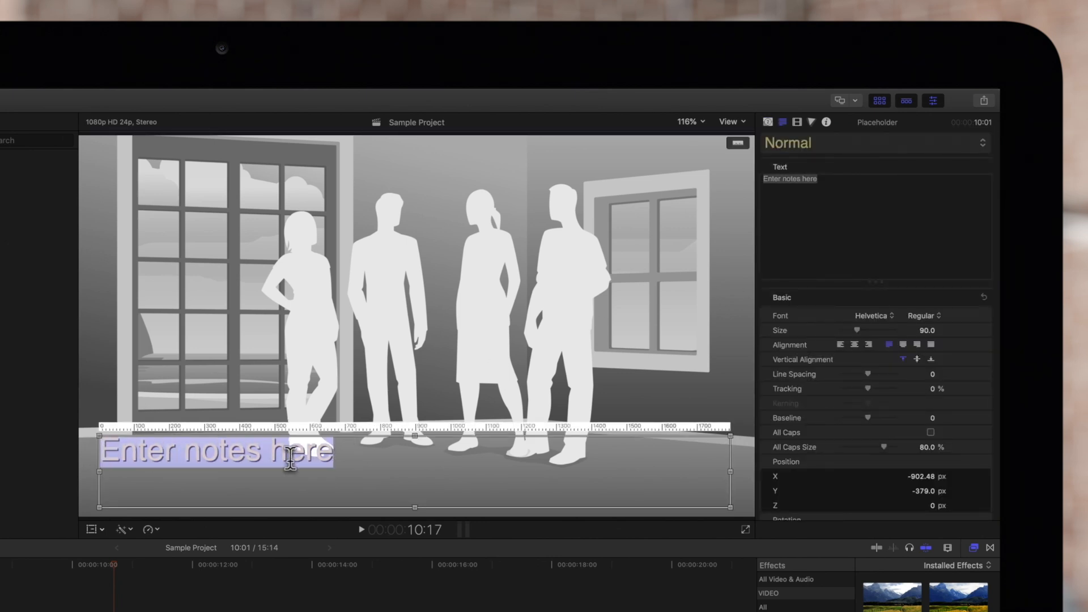
type("Scene A: The friends")
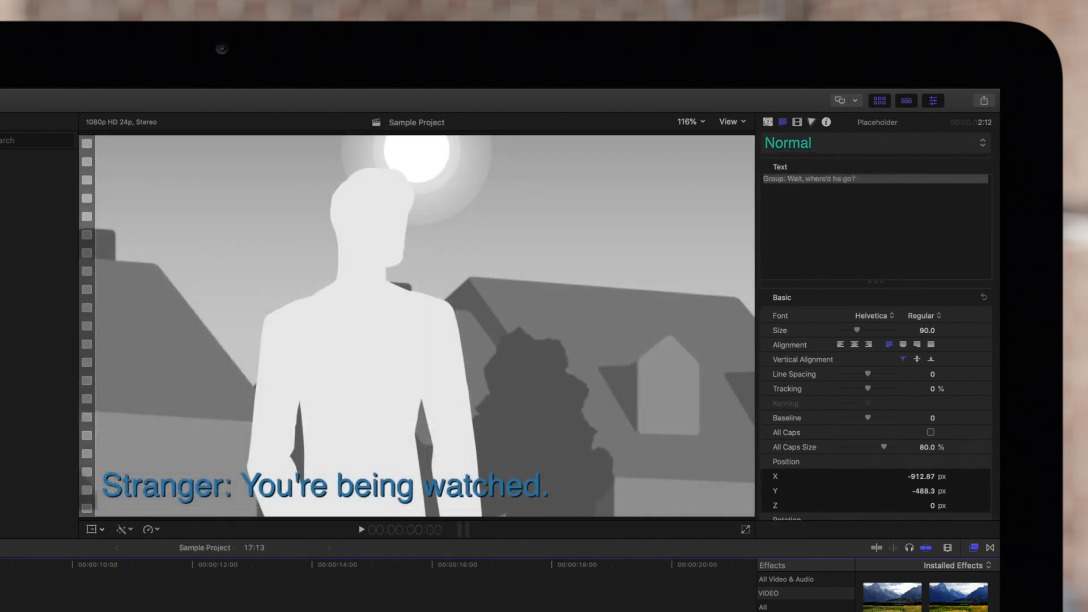
Switch to a new browser tab and enter pixelfilmstudios.com in the address bar.
left_click(363, 531)
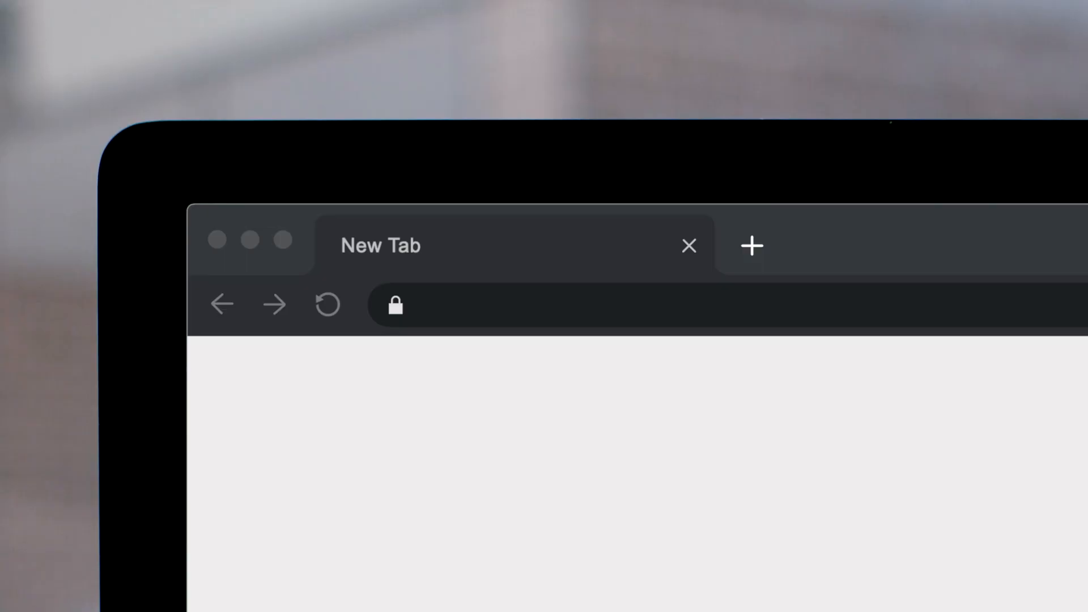
type("pixelfilmstudios.com")
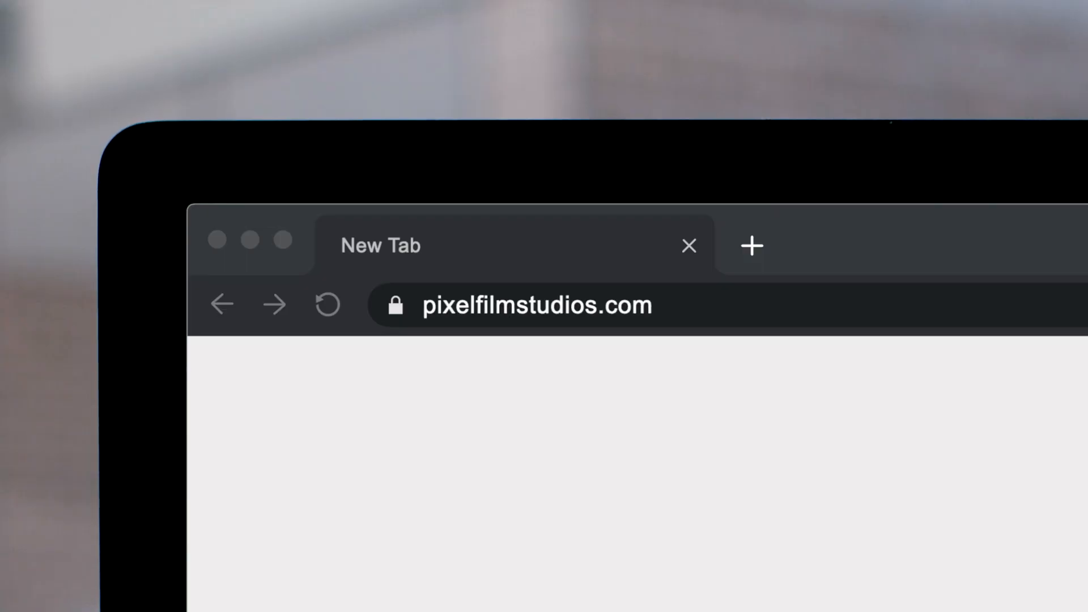